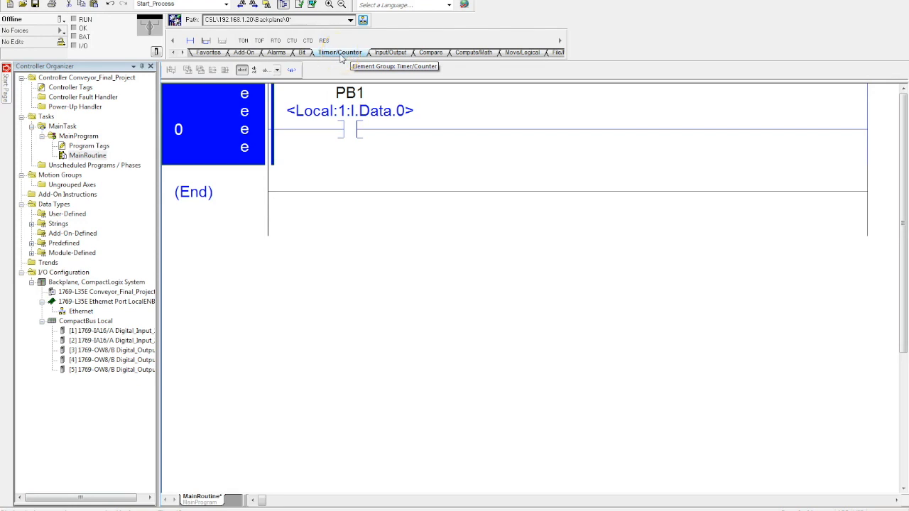
# Insert a TON timer on rung 0 after the PB1 contact from the Timer/Counter instructions.
pyautogui.click(242, 40)
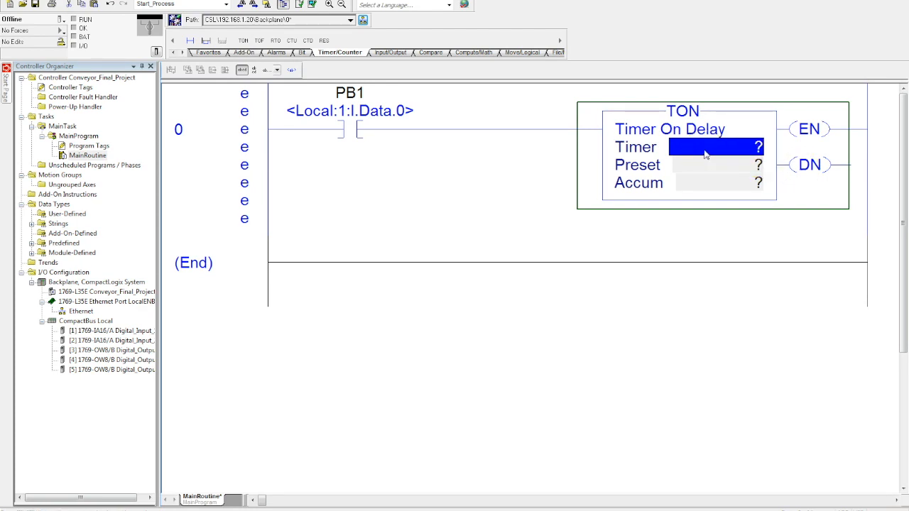
pyautogui.rightClick(705, 150)
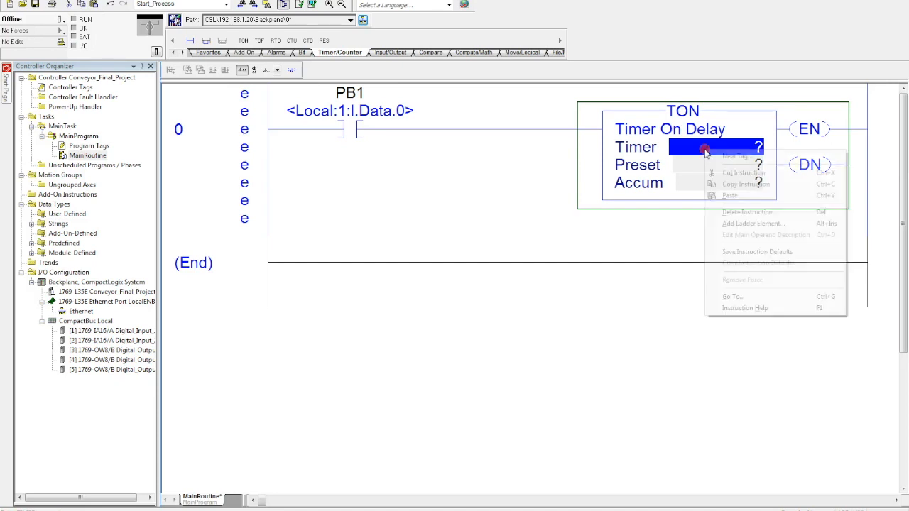
pyautogui.moveTo(736, 155)
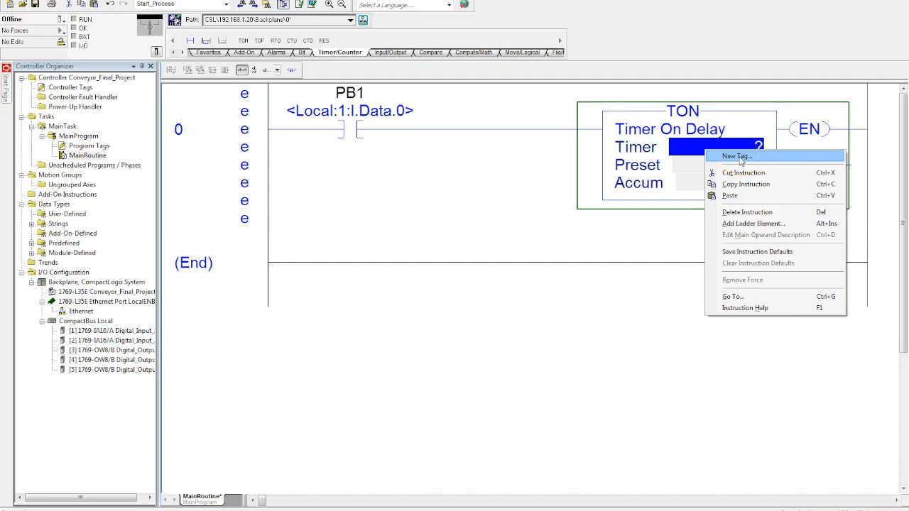
# Create a new TIMER-type tag named Timer_1 as the TON instruction's Timer operand.
pyautogui.click(736, 156)
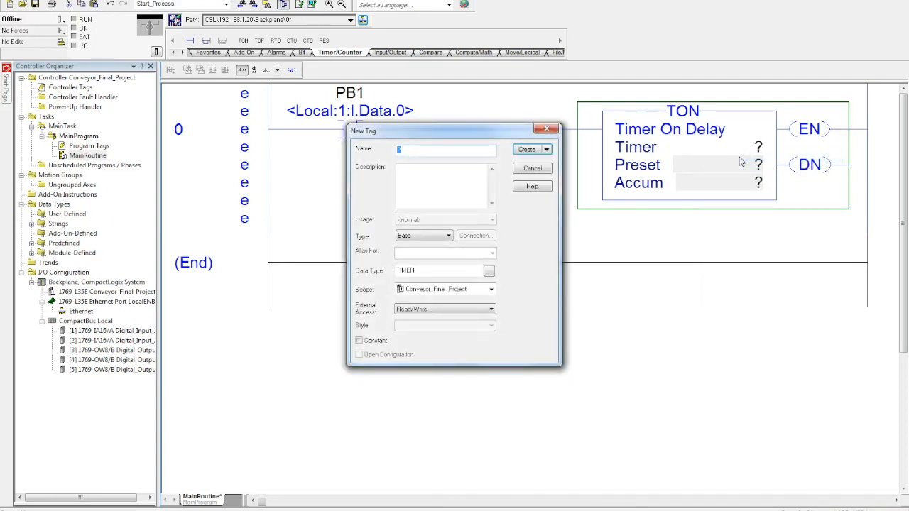
pyautogui.write('Timer_1')
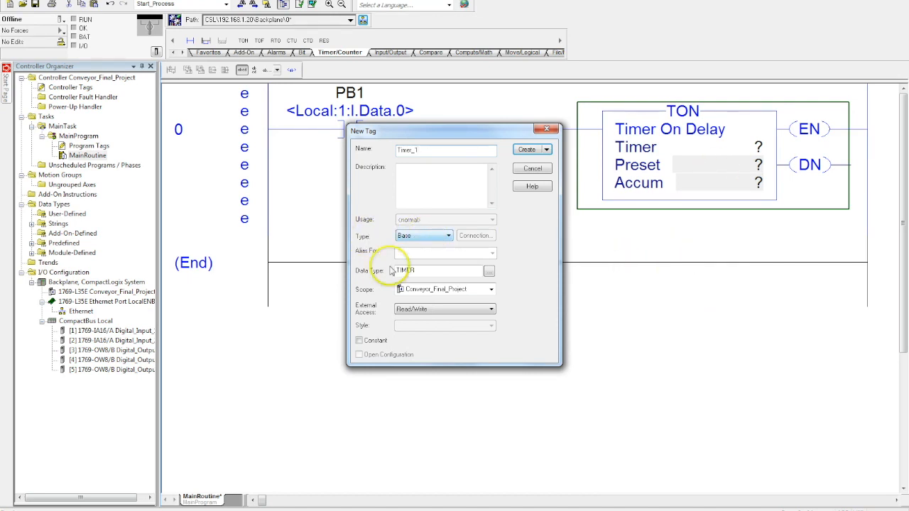
pyautogui.doubleClick(405, 270)
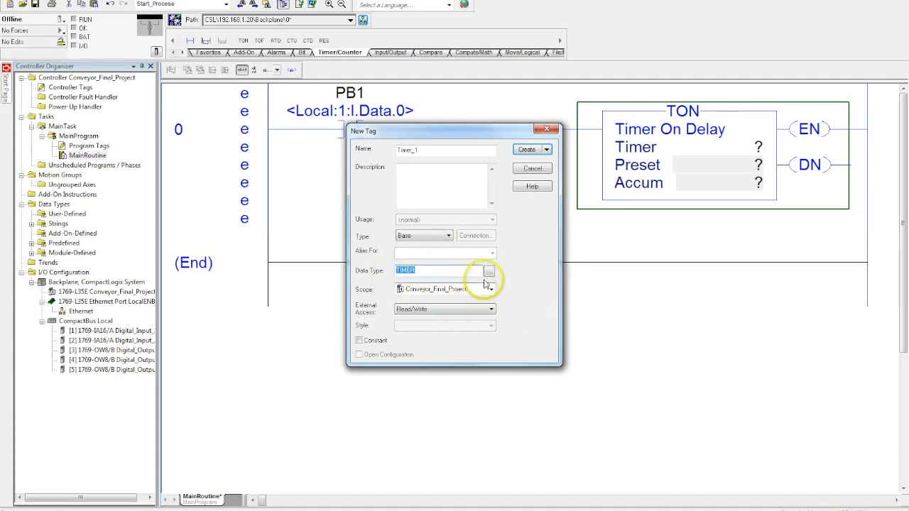
pyautogui.click(526, 149)
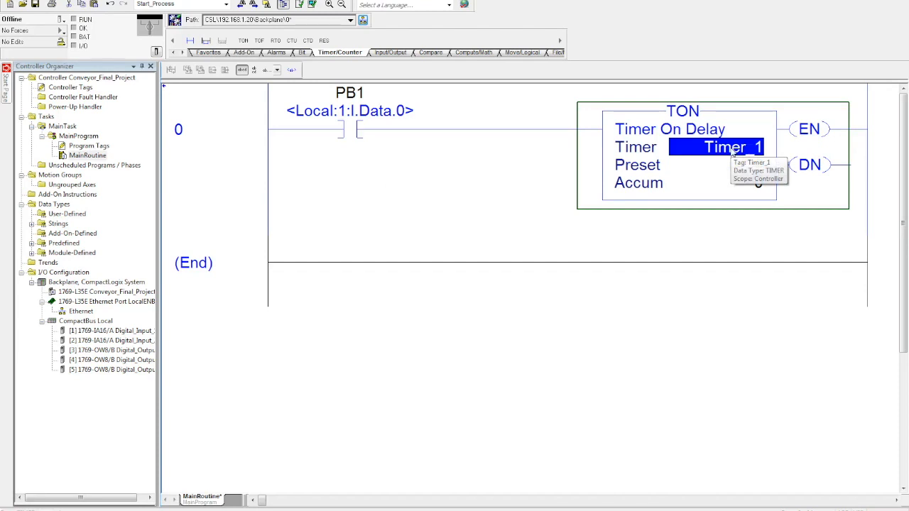
# Enter 5000 as the Preset value of the Timer_1 TON instruction.
pyautogui.click(717, 165)
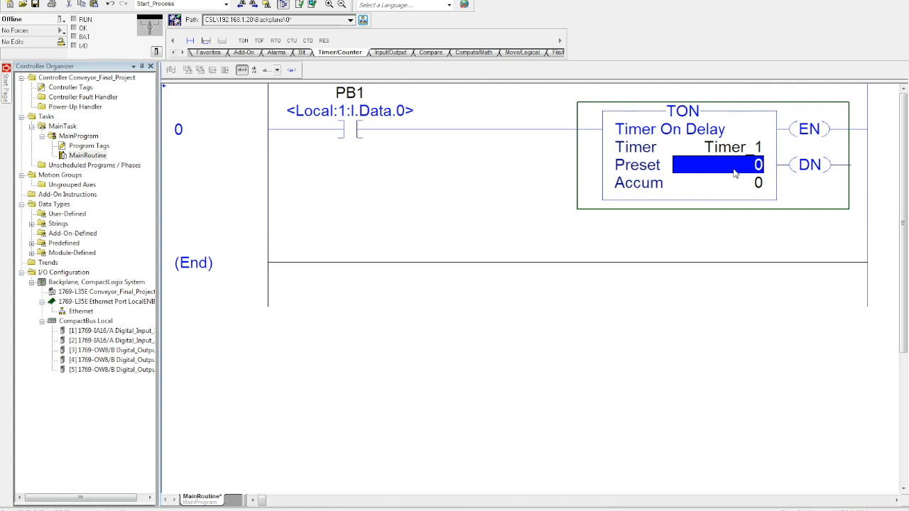
pyautogui.write('5000')
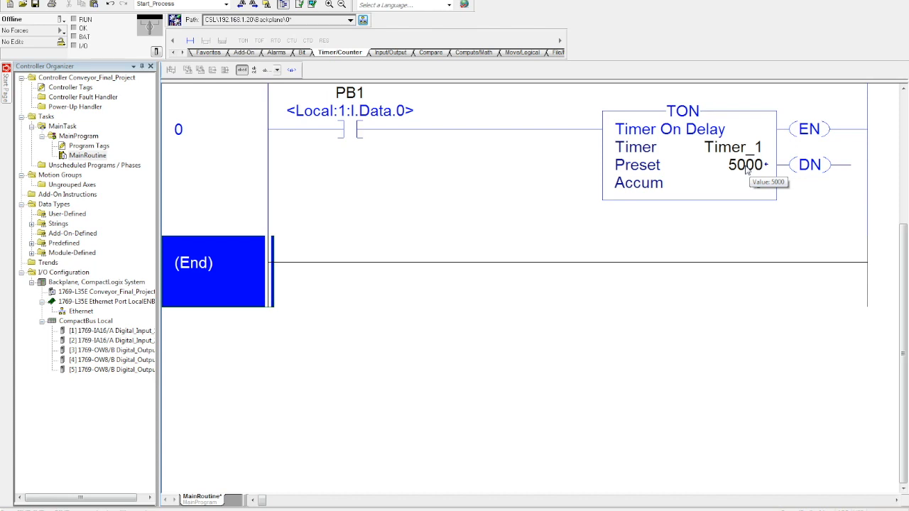
pyautogui.click(724, 181)
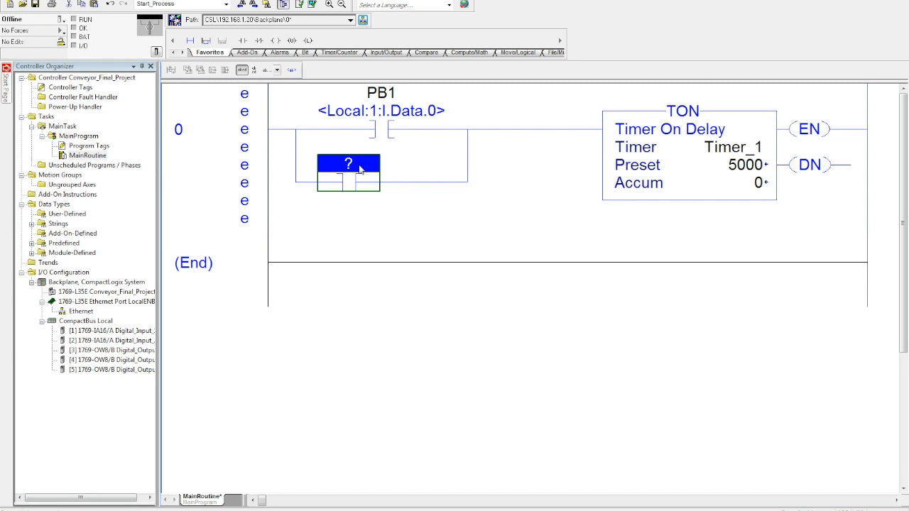
pyautogui.moveTo(600, 369)
pyautogui.write('timer')
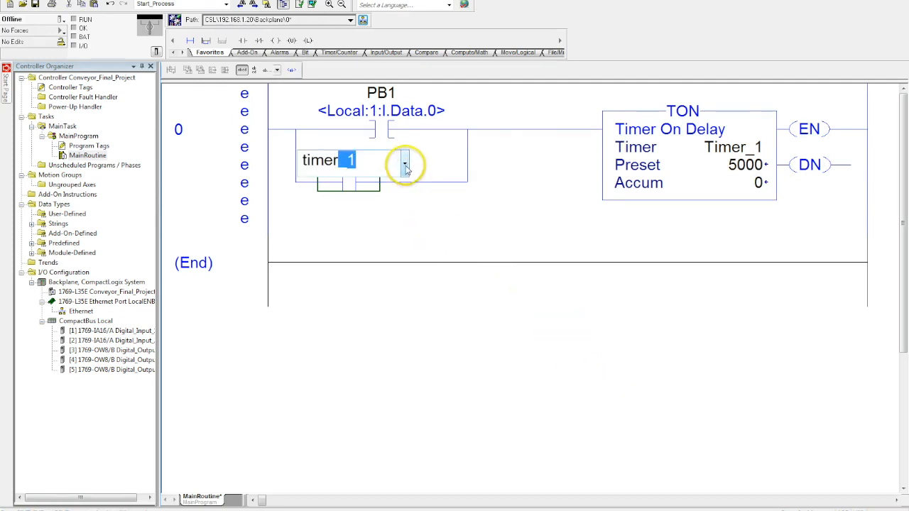
# Address the parallel branch contact under PB1 to Timer_1.EN as a seal-in.
pyautogui.click(404, 159)
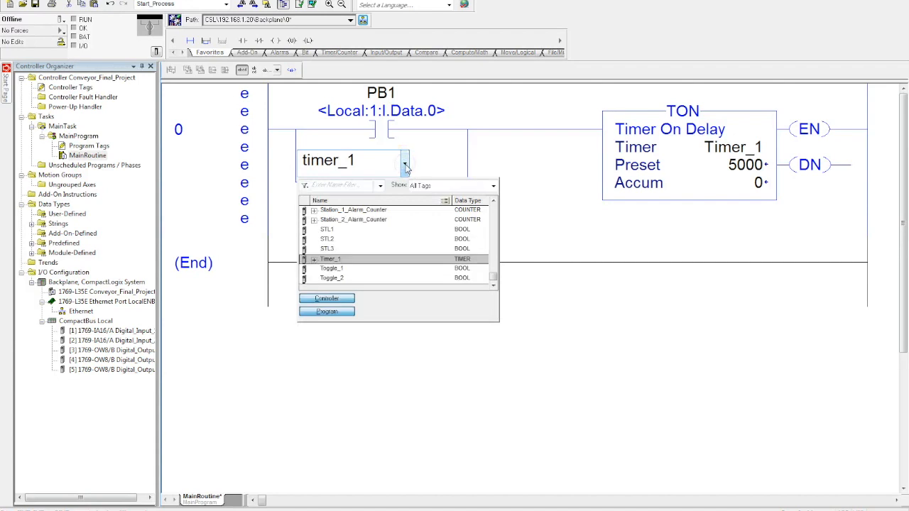
pyautogui.moveTo(330, 259)
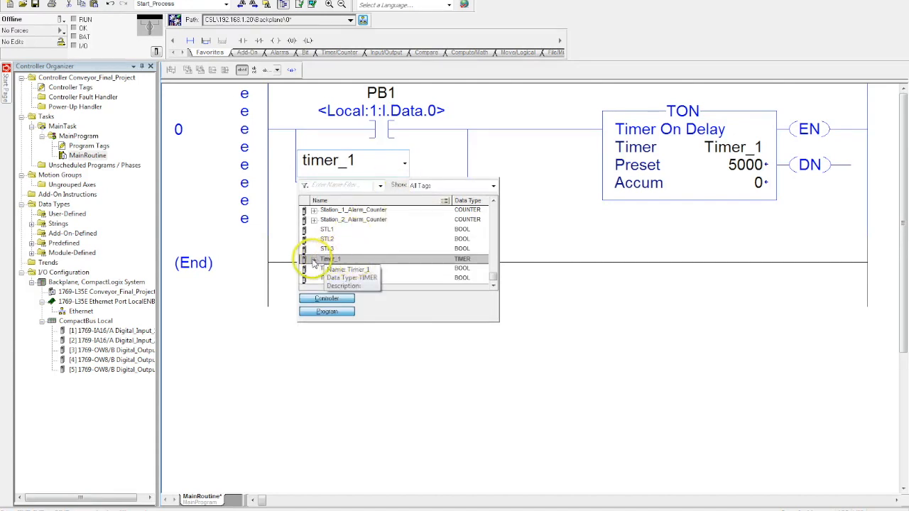
pyautogui.click(314, 258)
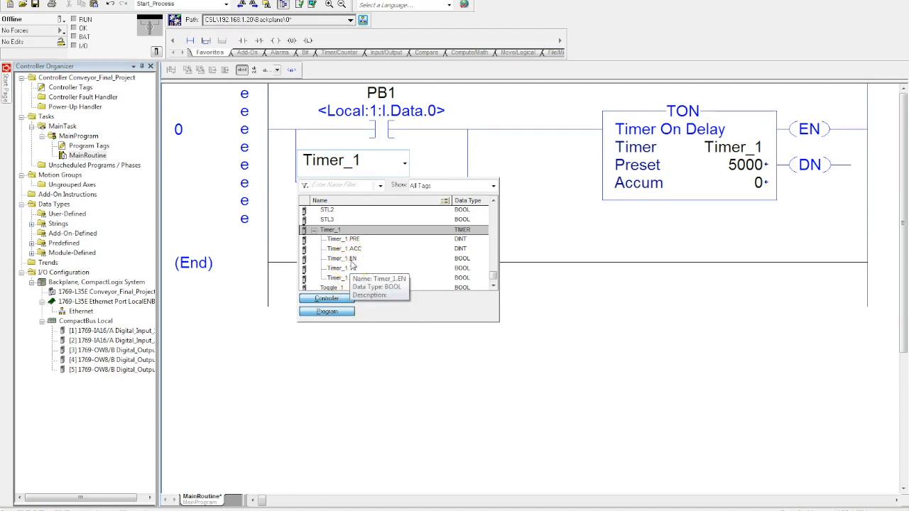
pyautogui.click(341, 259)
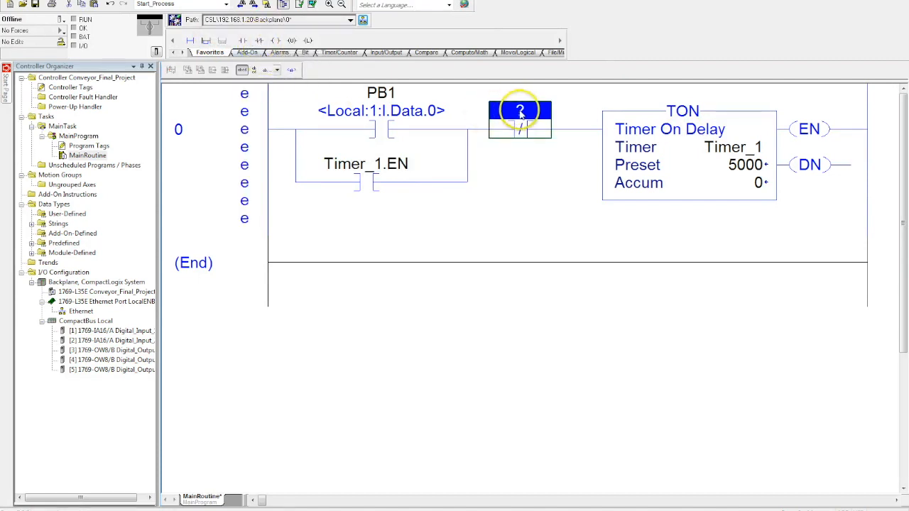
# Assign Timer_1.DN to the normally closed contact ahead of the TON.
pyautogui.rightClick(520, 114)
pyautogui.write('Timer')
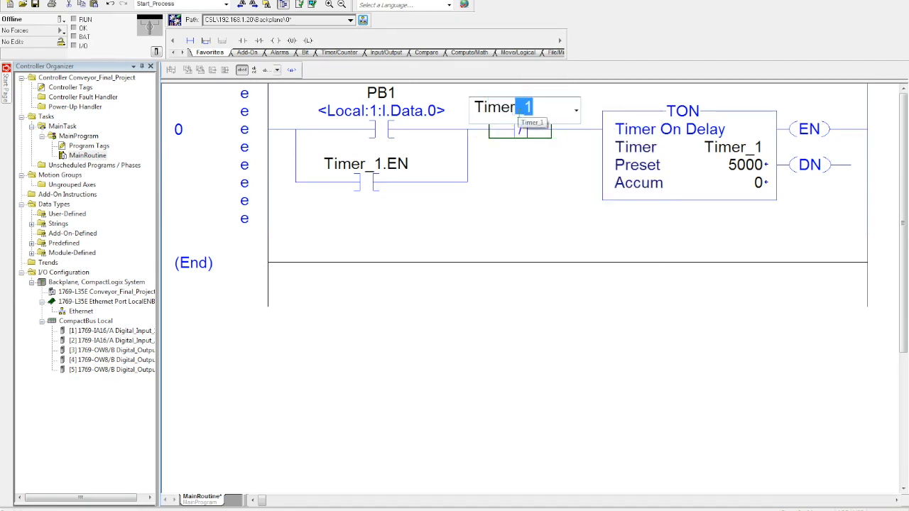
pyautogui.click(577, 111)
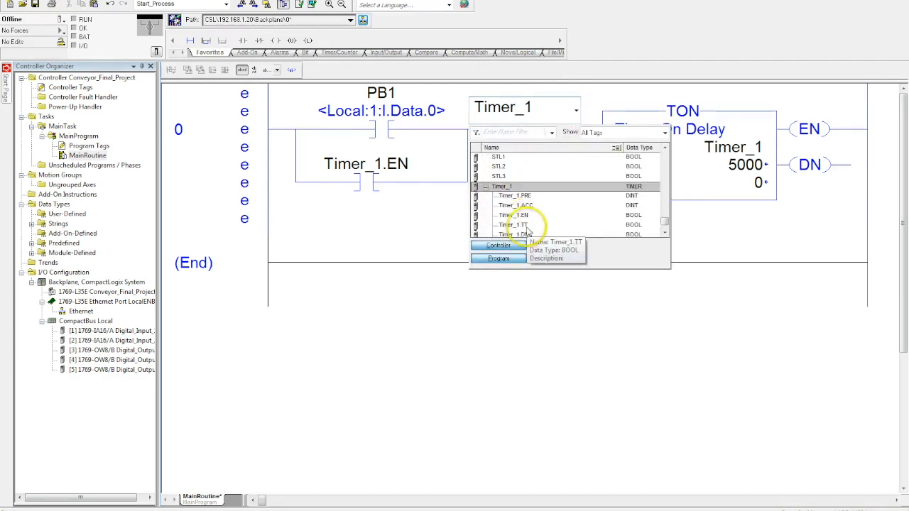
pyautogui.click(514, 225)
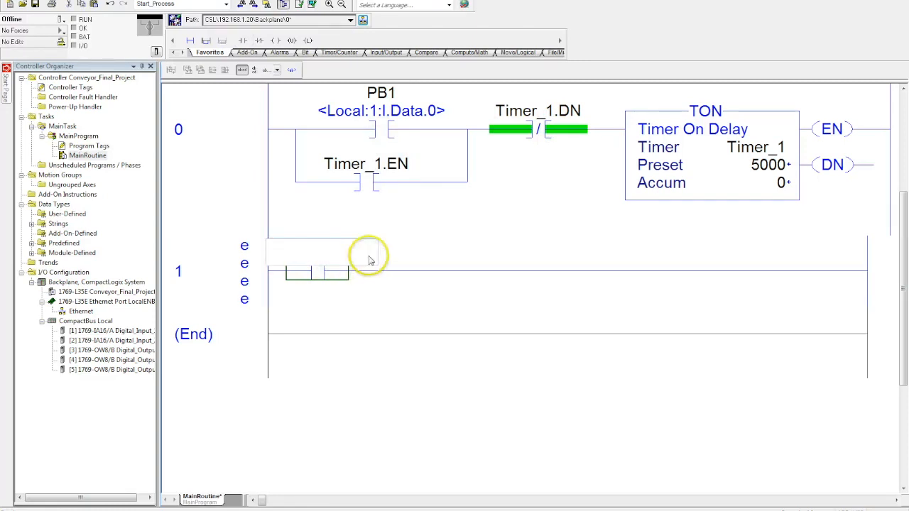
# Address rung 1's contact to Timer_1.TT and start assigning the STL1 output coil.
pyautogui.click(372, 253)
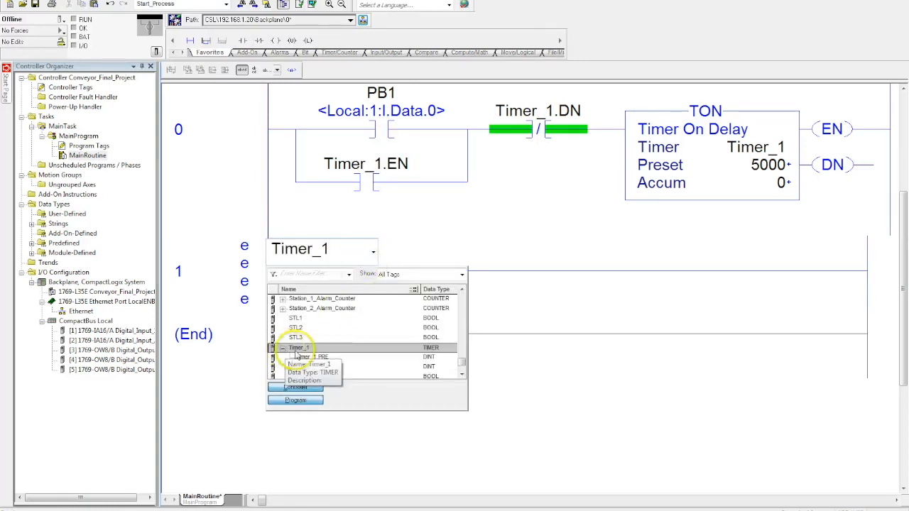
pyautogui.click(283, 347)
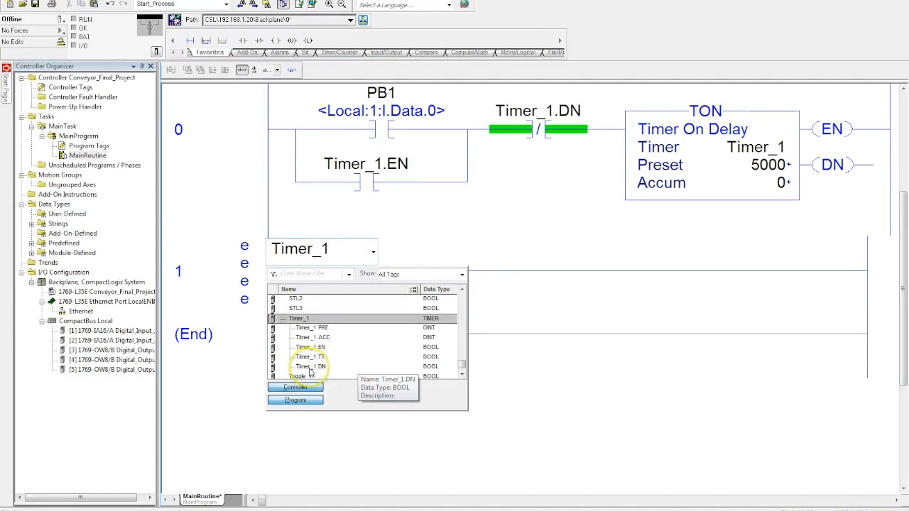
pyautogui.click(308, 356)
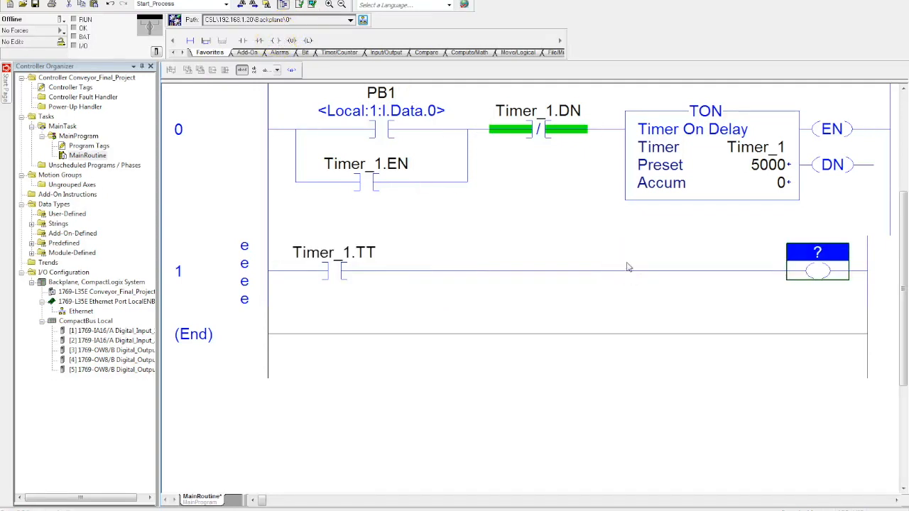
pyautogui.write('STL1')
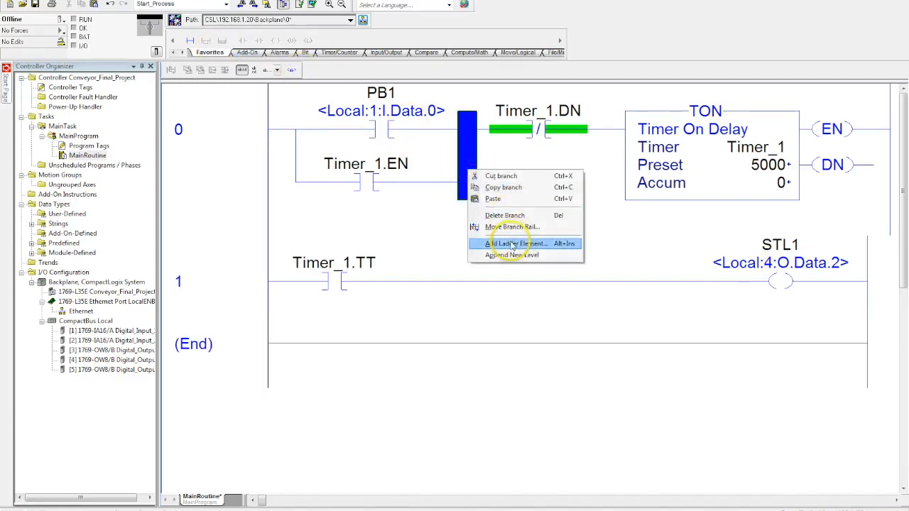
# Add a Toggle_11 contact on the seal-in branch and go online with the controller.
pyautogui.click(516, 245)
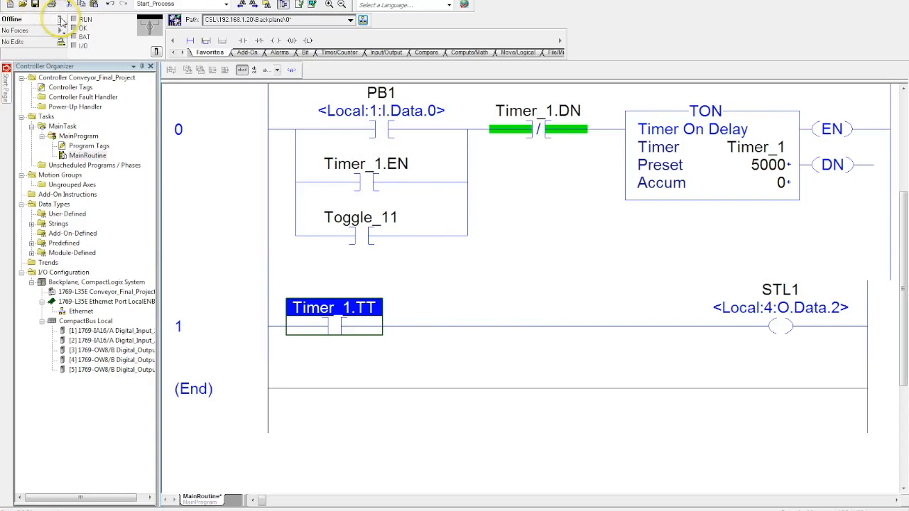
pyautogui.click(61, 20)
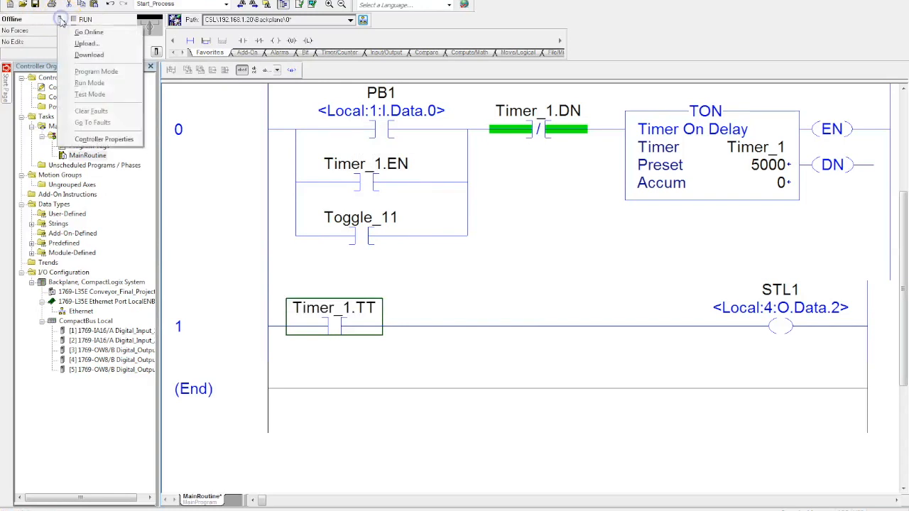
pyautogui.click(89, 83)
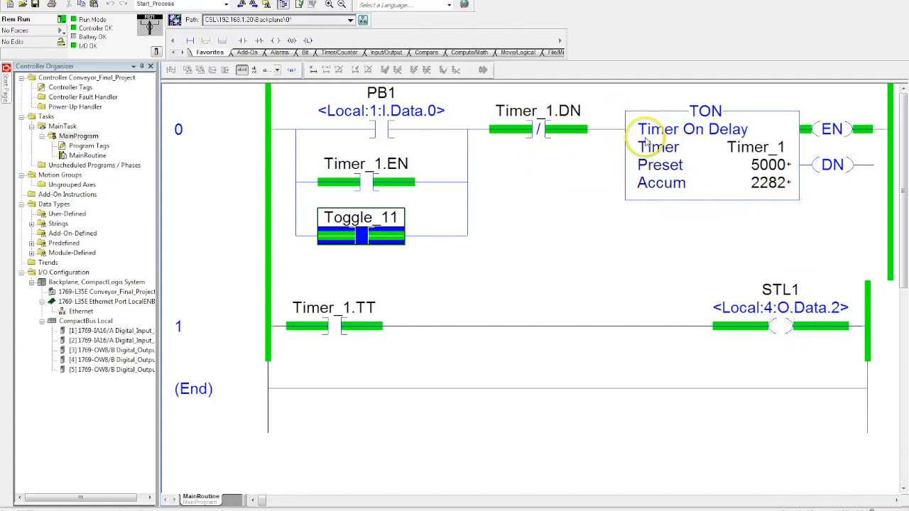
pyautogui.moveTo(551, 174)
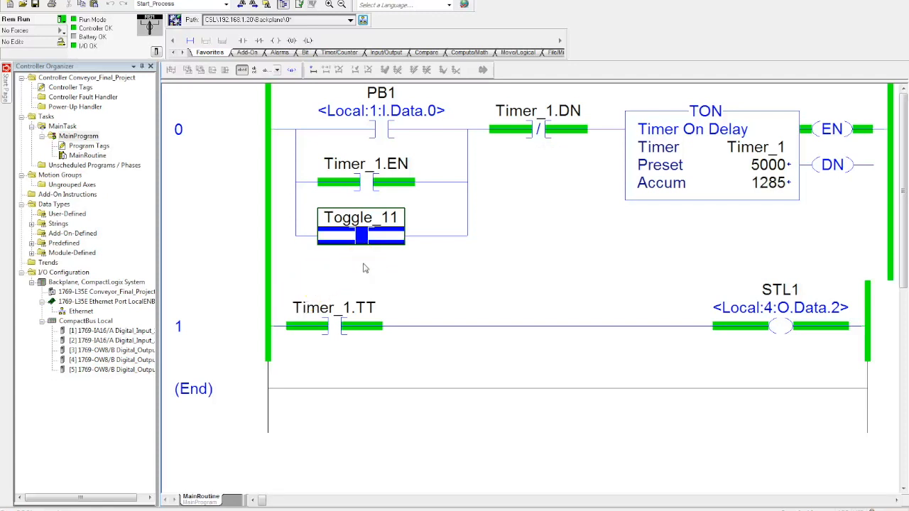
pyautogui.moveTo(448, 281)
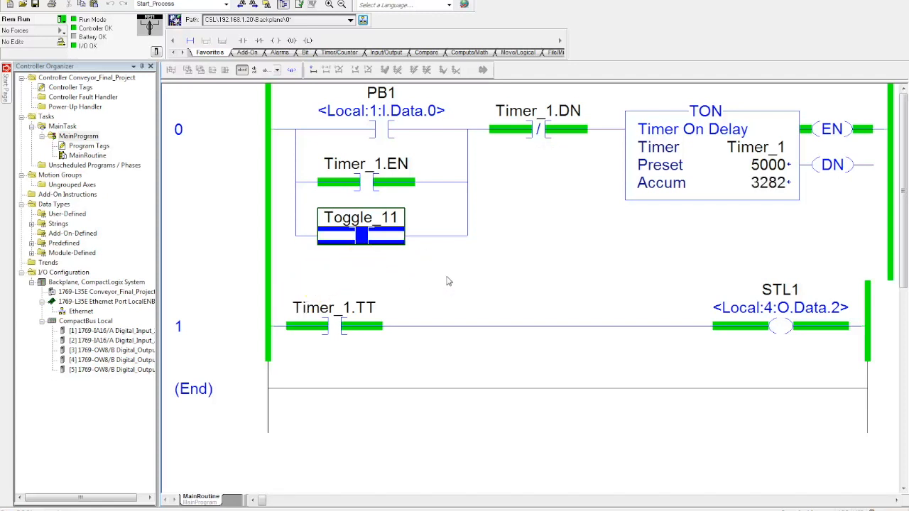